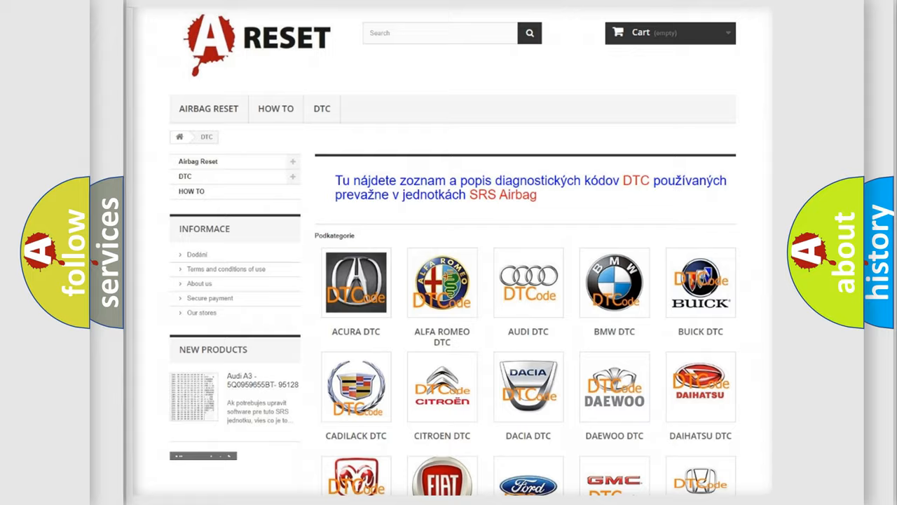
pyautogui.scroll(-3)
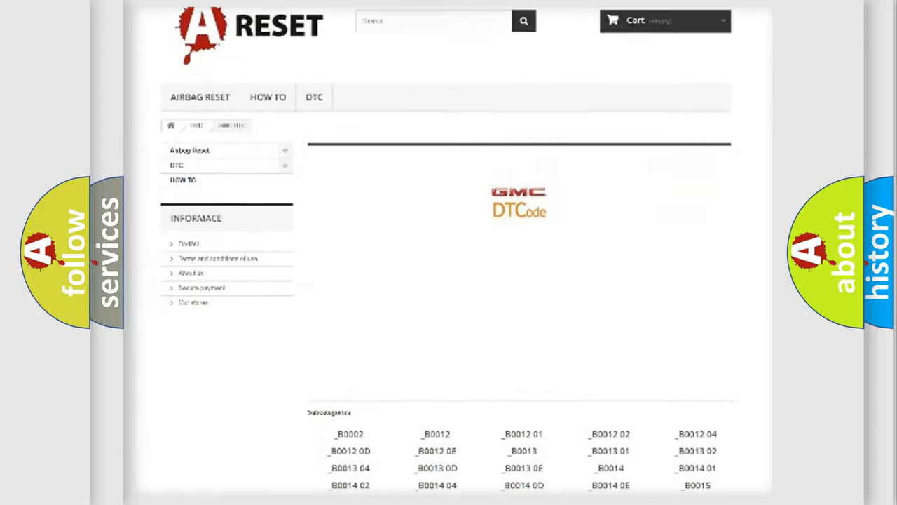
pyautogui.scroll(-3)
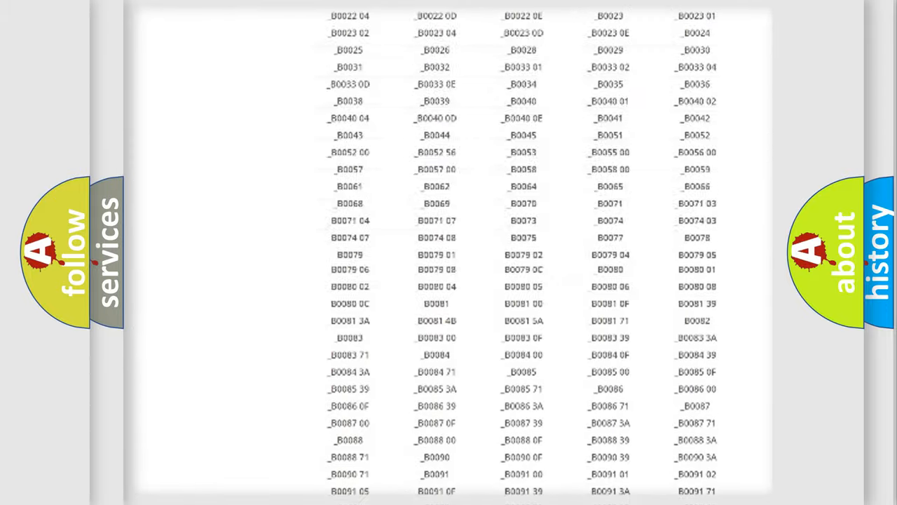
pyautogui.scroll(3)
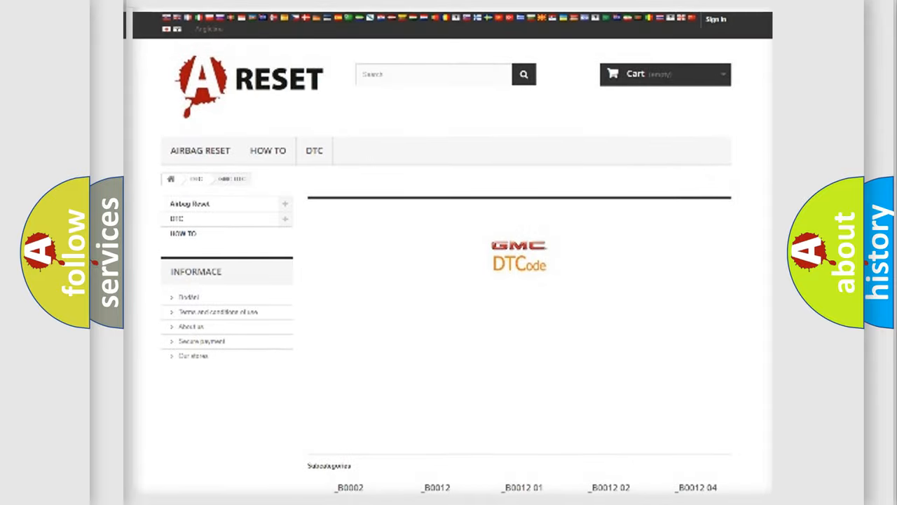